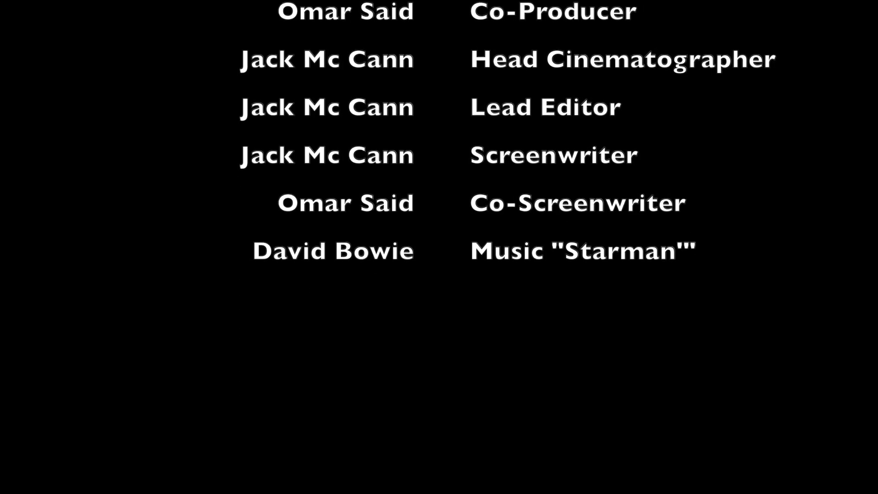
{"action": "scroll", "scroll_direction": "up", "scroll_amount": 3}
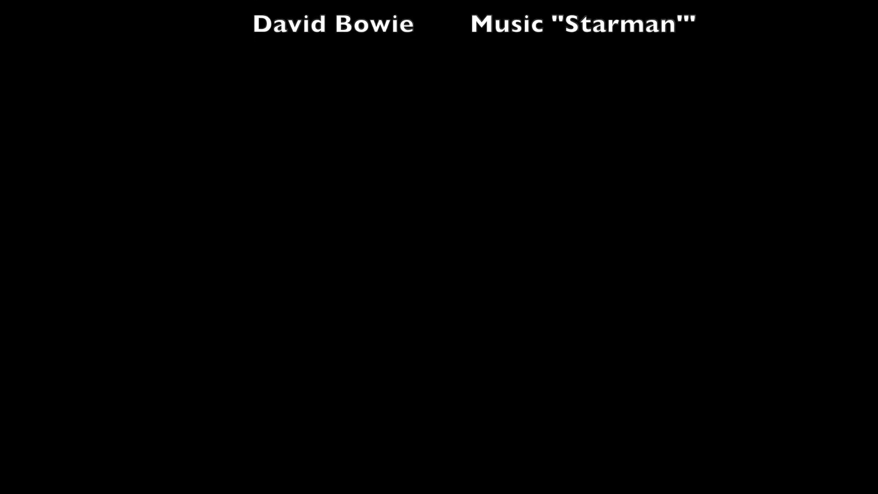